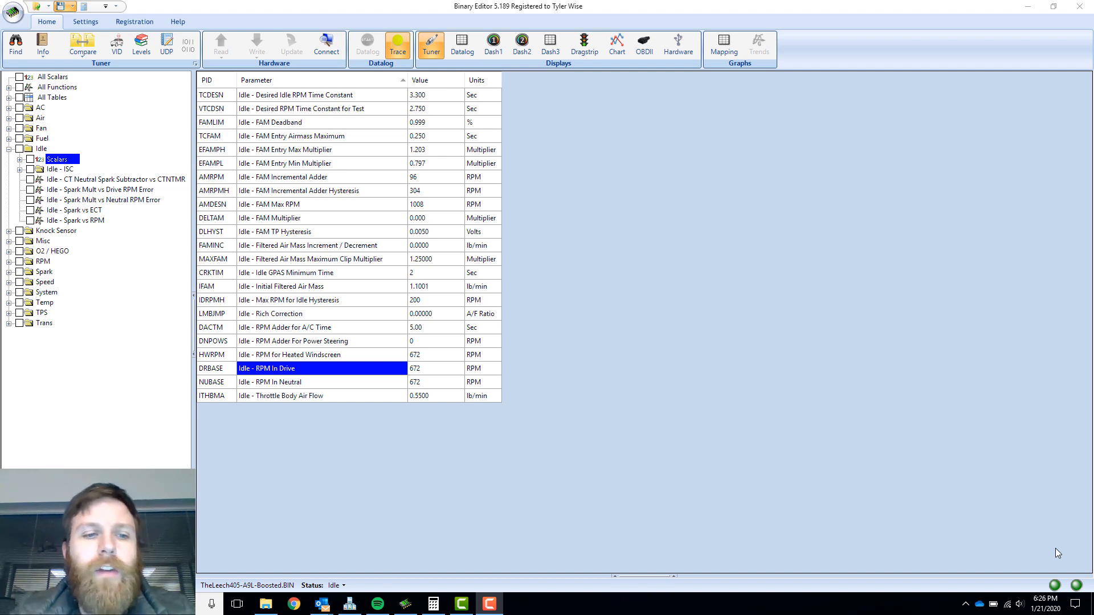
mouse_move(138, 221)
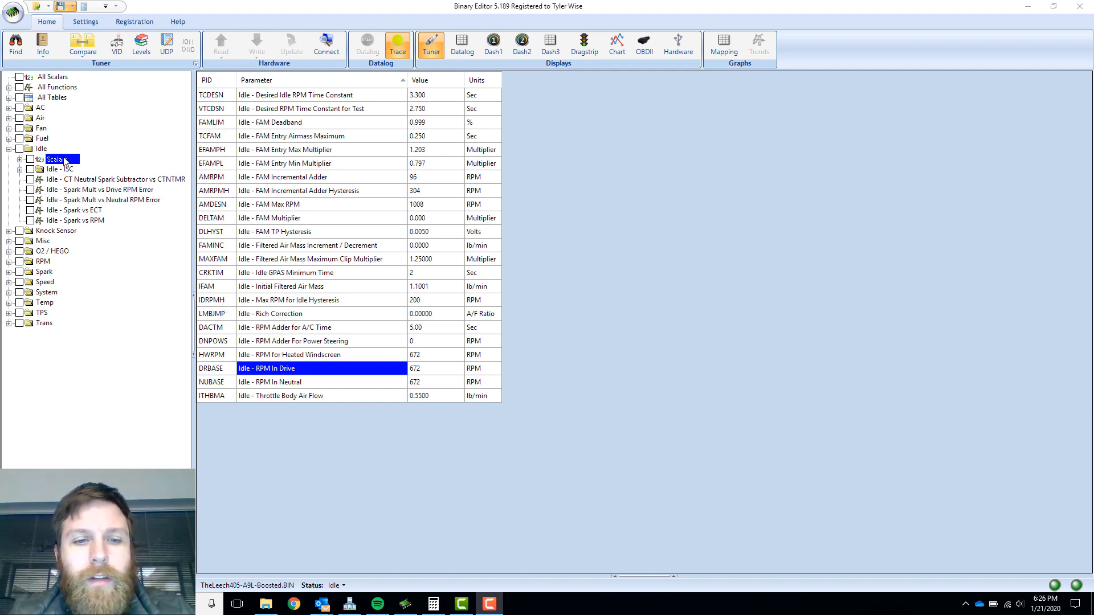
mouse_move(292, 369)
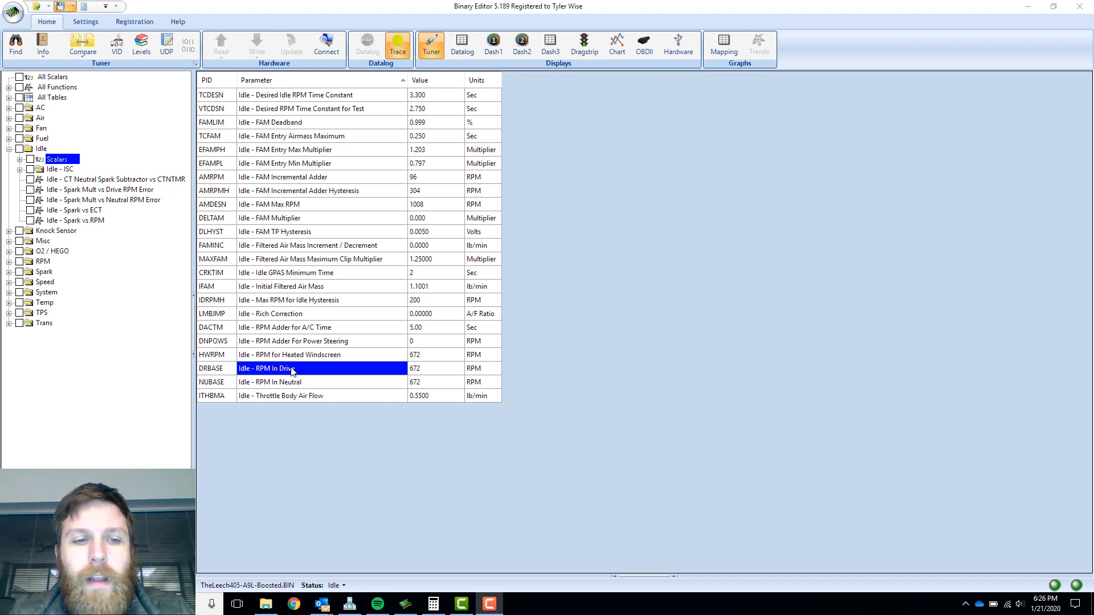
mouse_move(443, 376)
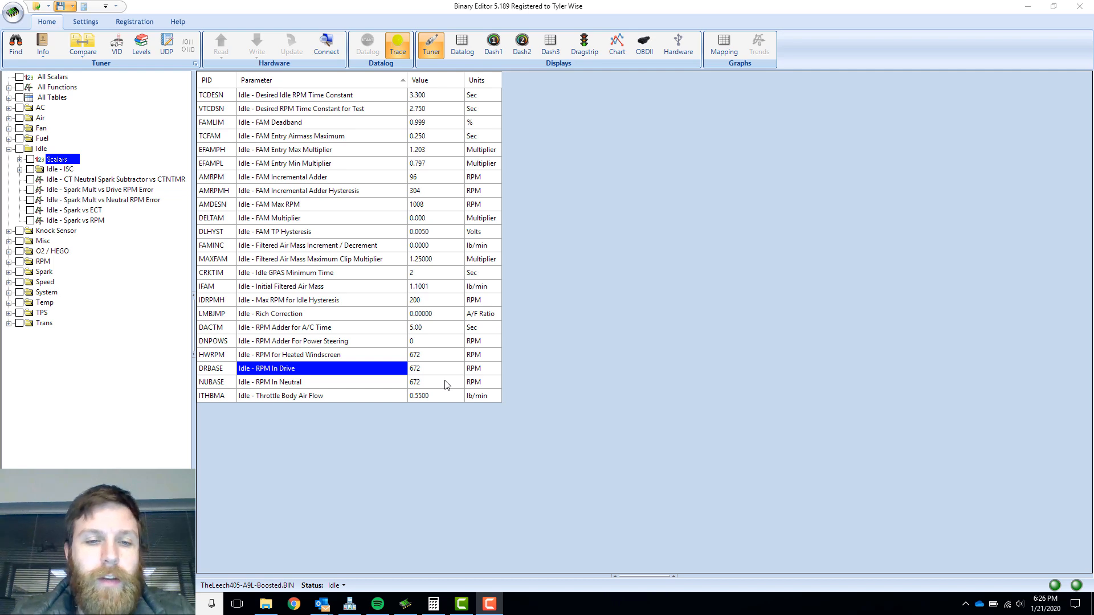
Step: Check the RPM In Drive and RPM In Neutral idle scalars, both at 672
click(435, 368)
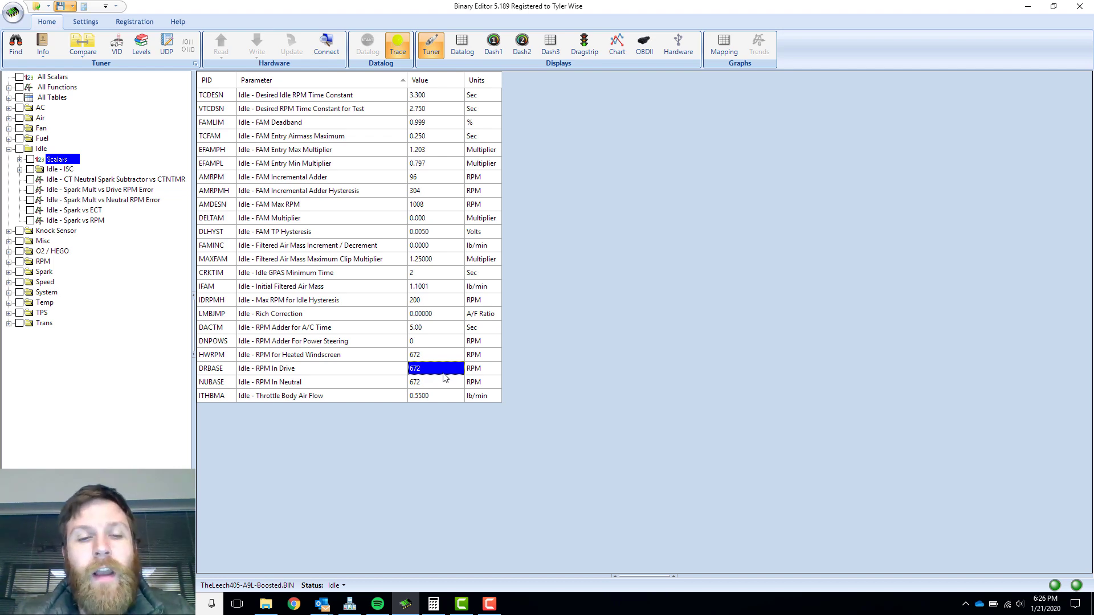
click(435, 382)
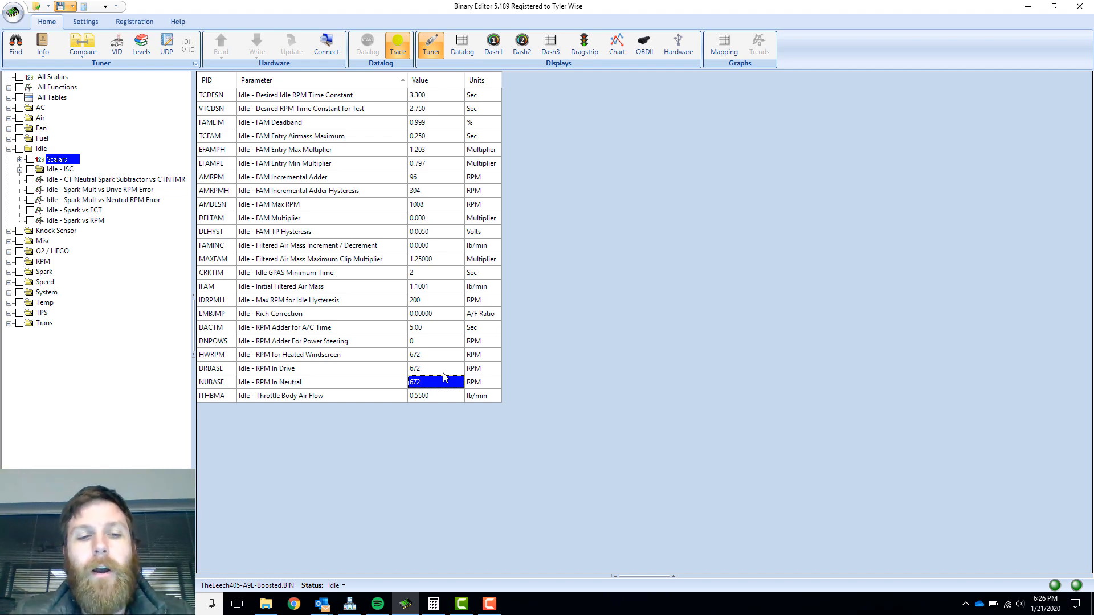
mouse_move(161, 224)
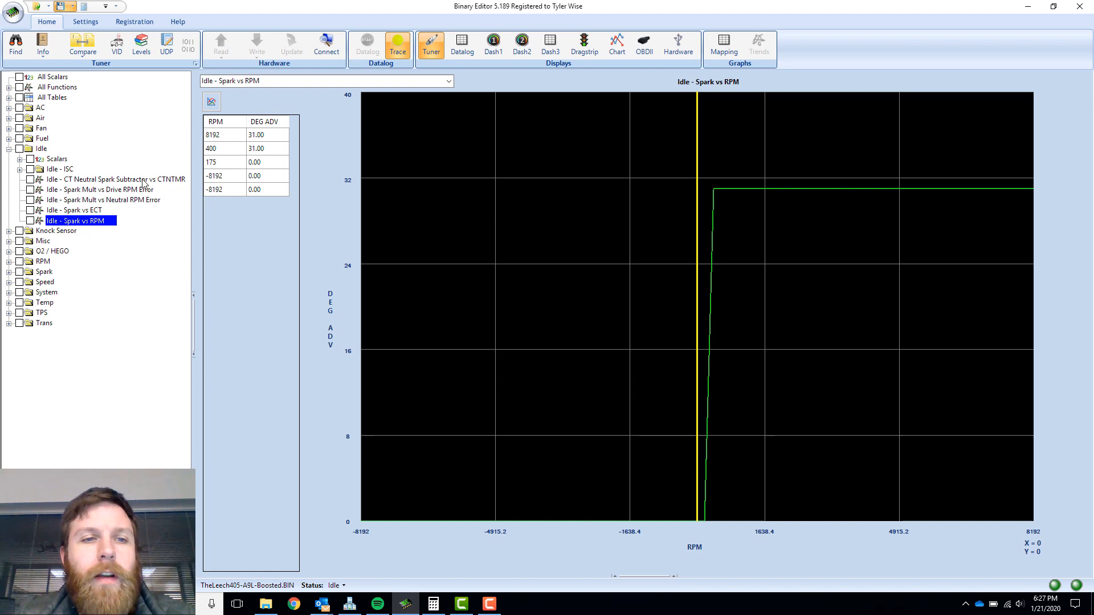
Step: Review the 31.00 spark advance at 400 RPM, then open Spark Mult vs Neutral RPM Error
click(265, 148)
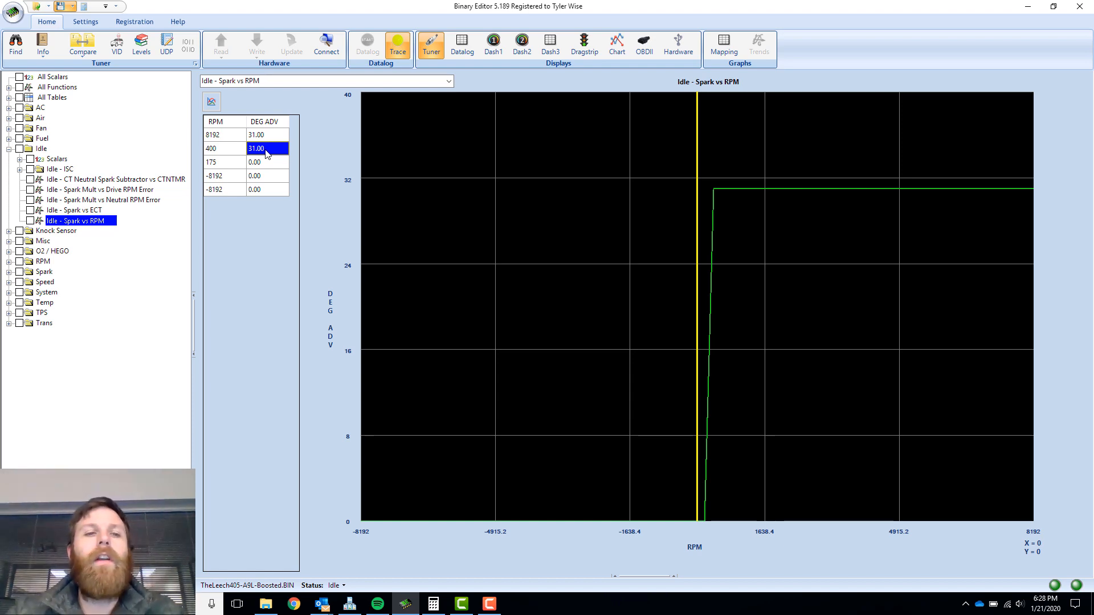
click(223, 148)
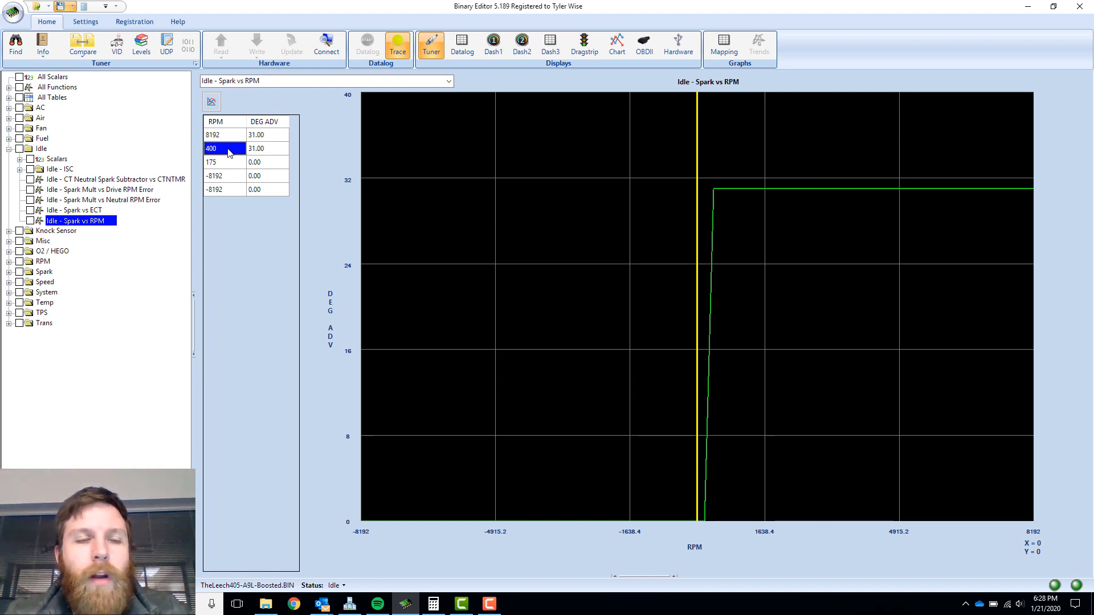
click(267, 148)
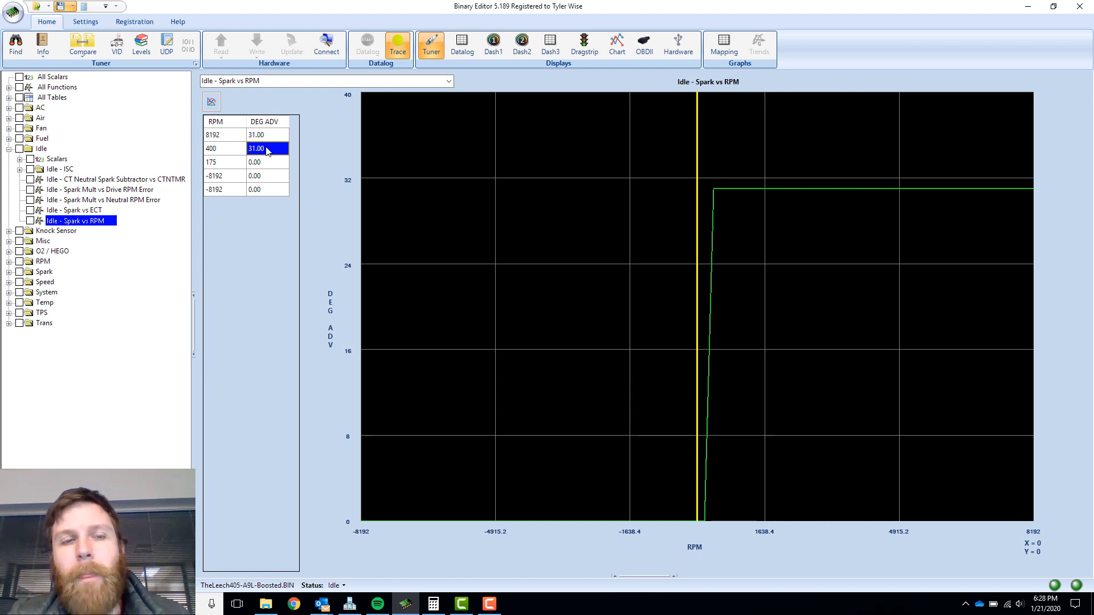
mouse_move(241, 157)
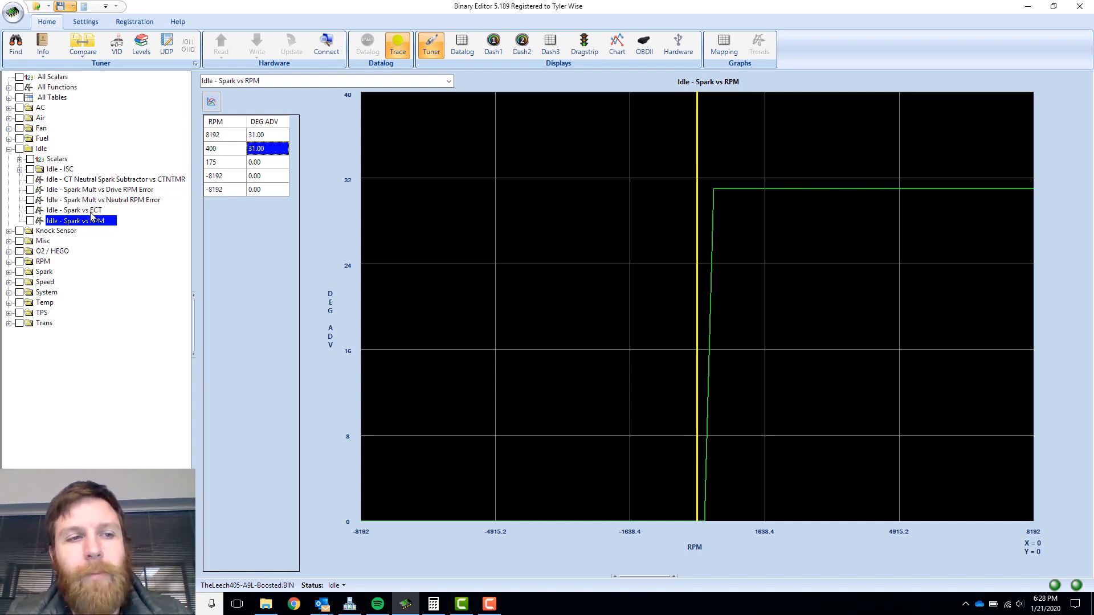
click(103, 200)
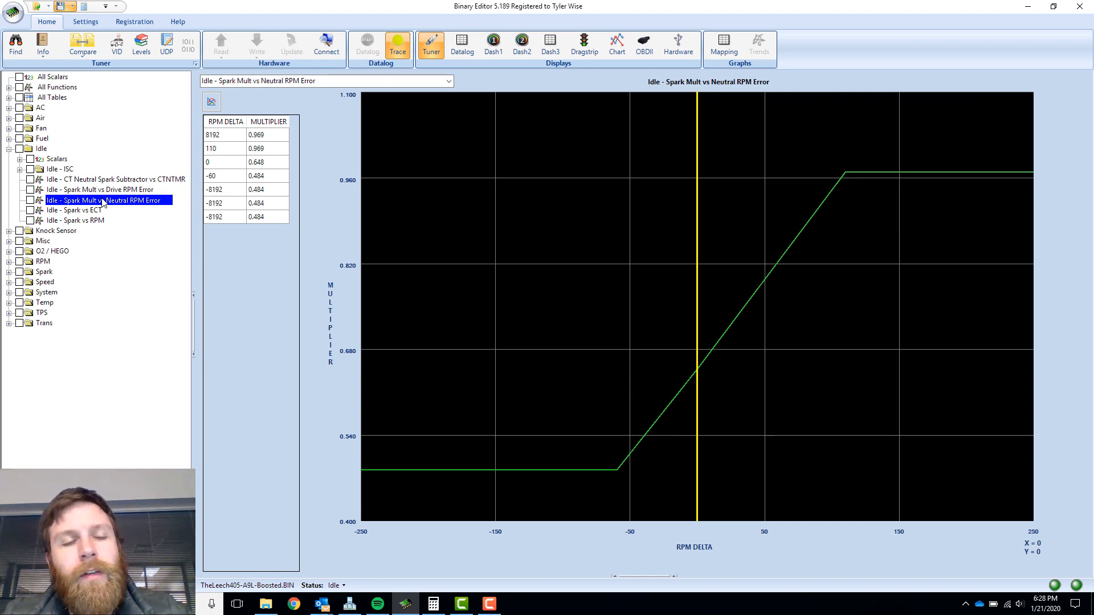
mouse_move(277, 171)
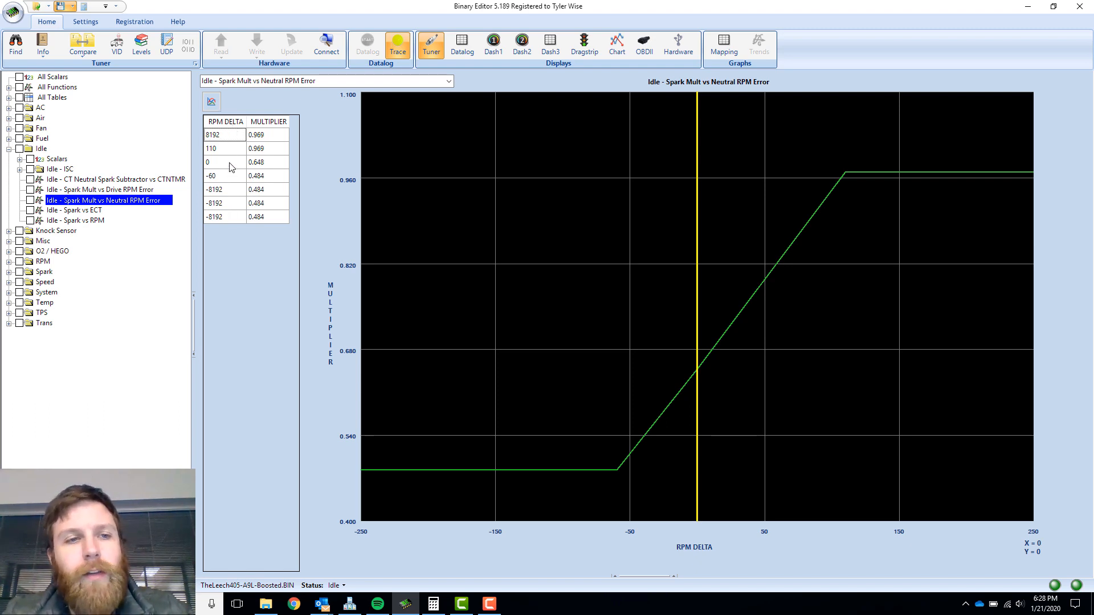
Step: Select the 0 RPM delta breakpoint and its 0.648 multiplier
click(224, 162)
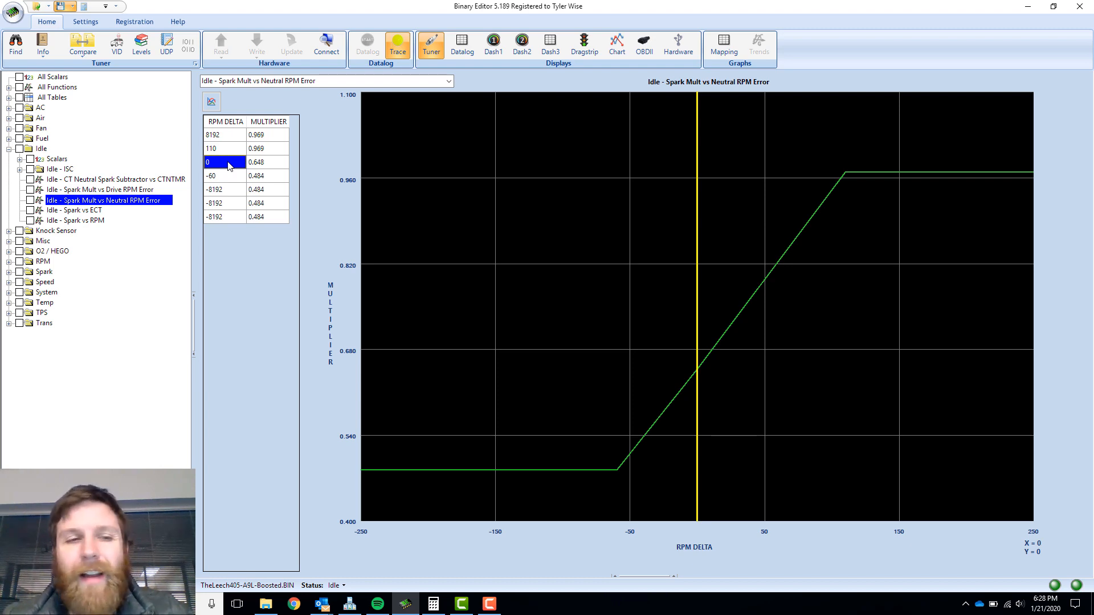
click(267, 162)
text(calc)
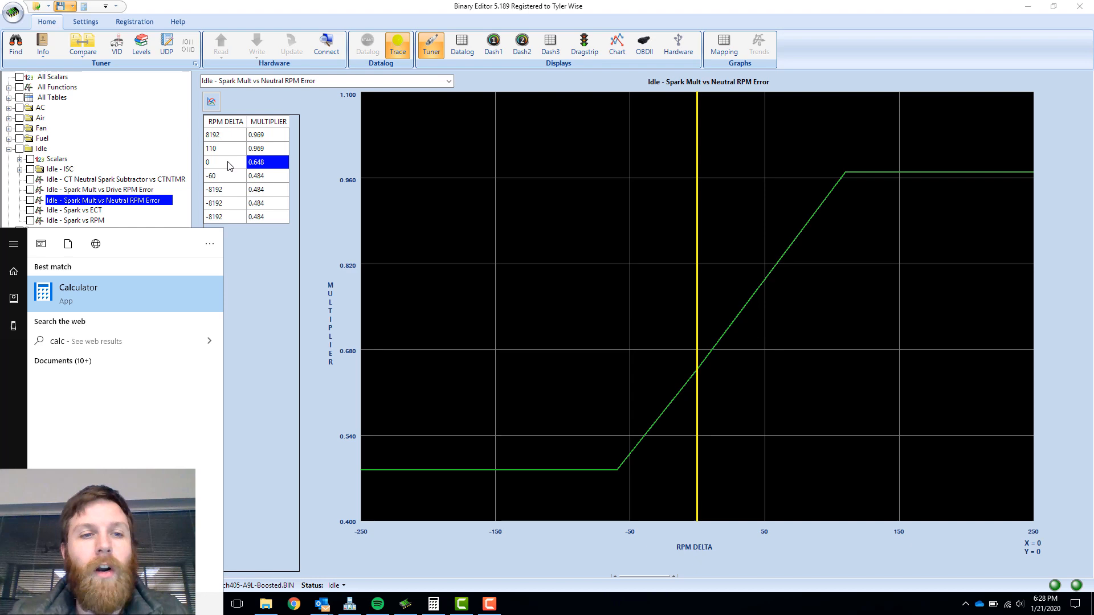
Step: Compute 31 × 0.648 = 20.088 in Calculator, clear it, and return to the table
click(77, 292)
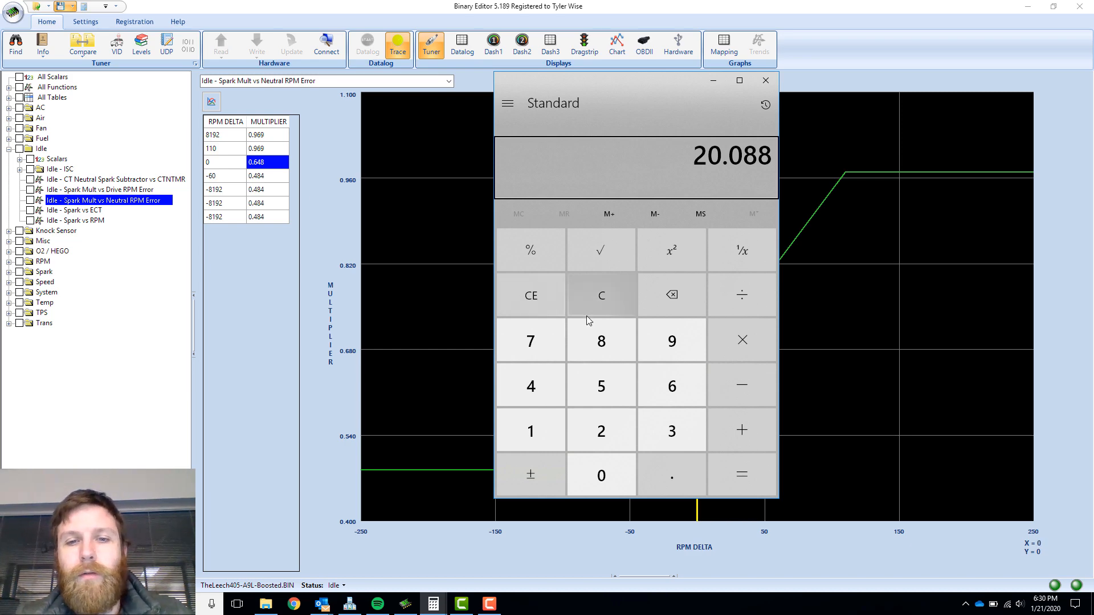
click(600, 429)
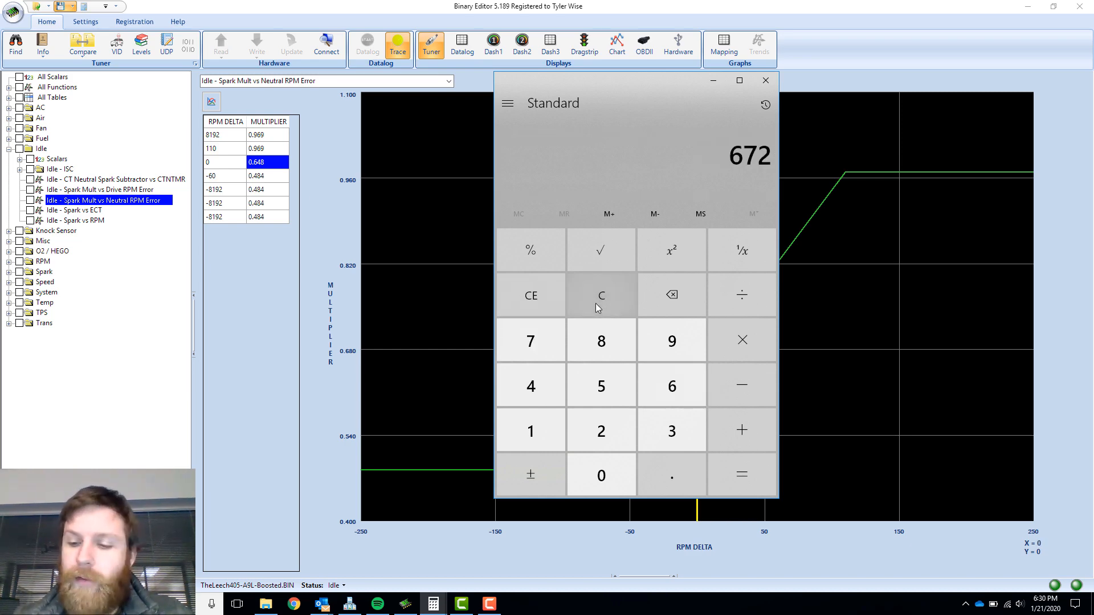
click(602, 431)
text(100)
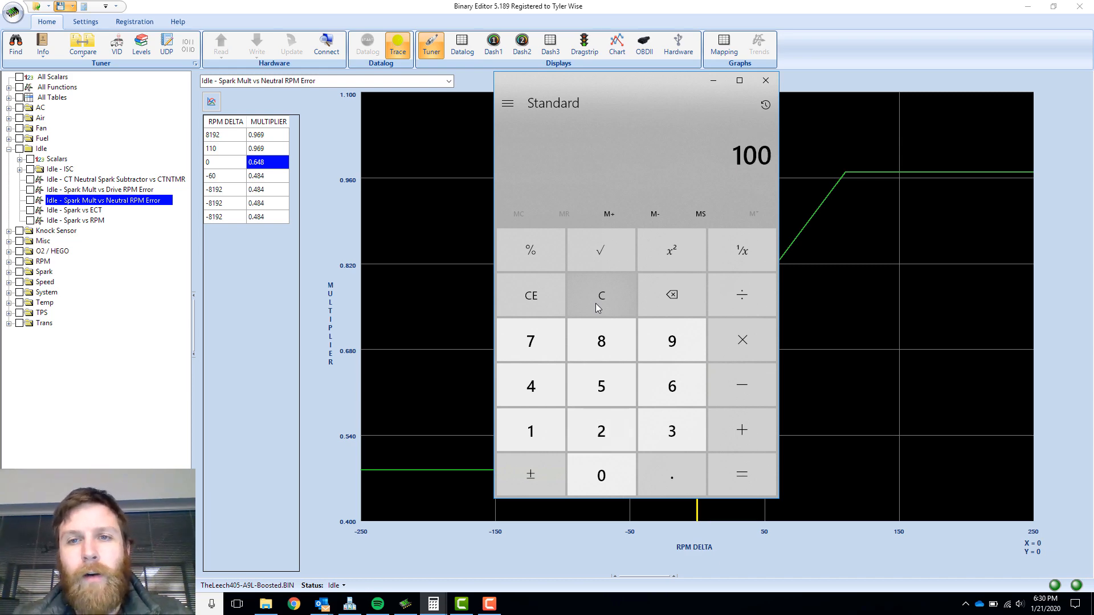
mouse_move(612, 300)
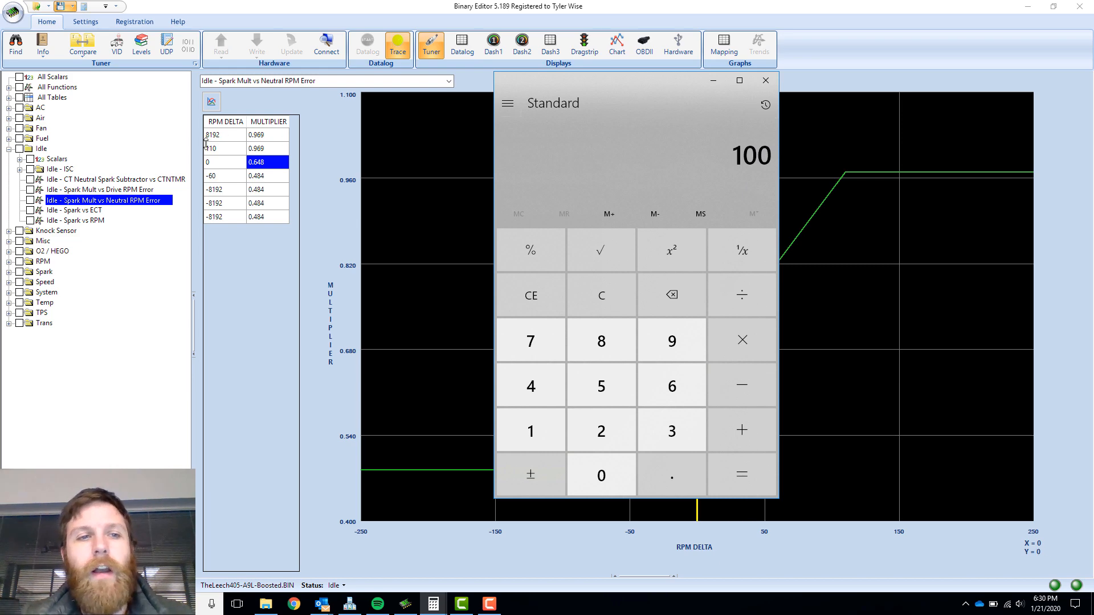
click(765, 80)
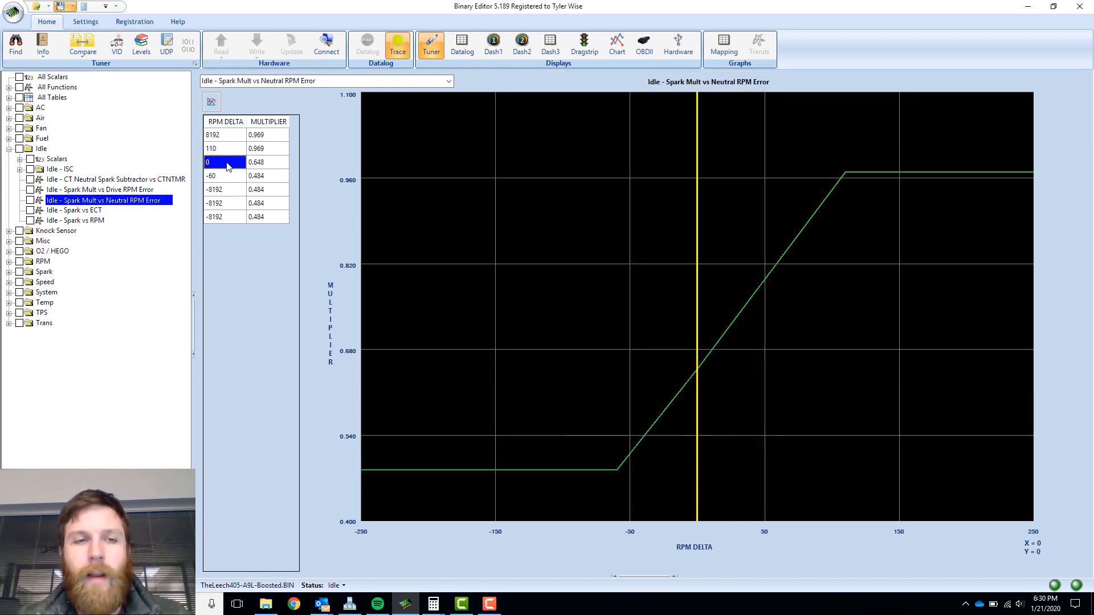
Step: Walk through RPM delta breakpoints 8192, 110, 0, -8192 and the 0.969 multiplier at 110
click(212, 148)
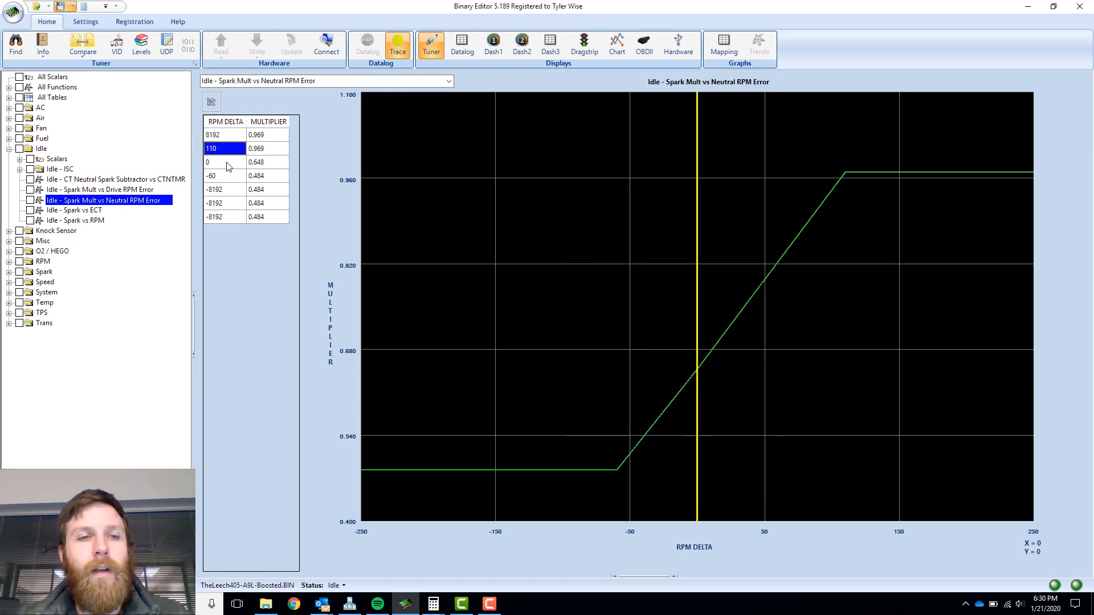
click(223, 134)
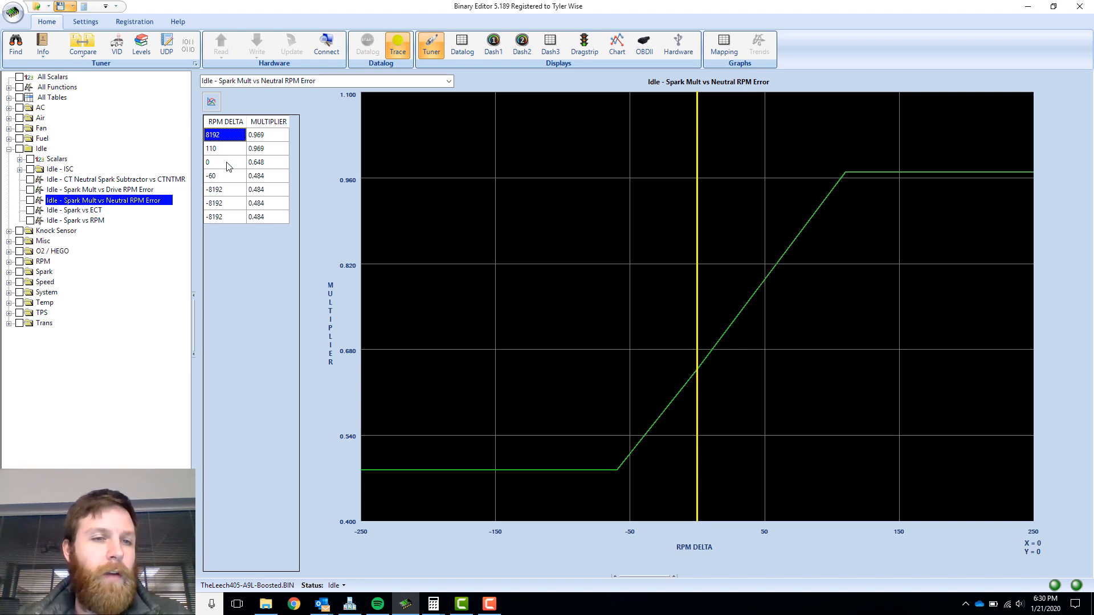
click(223, 161)
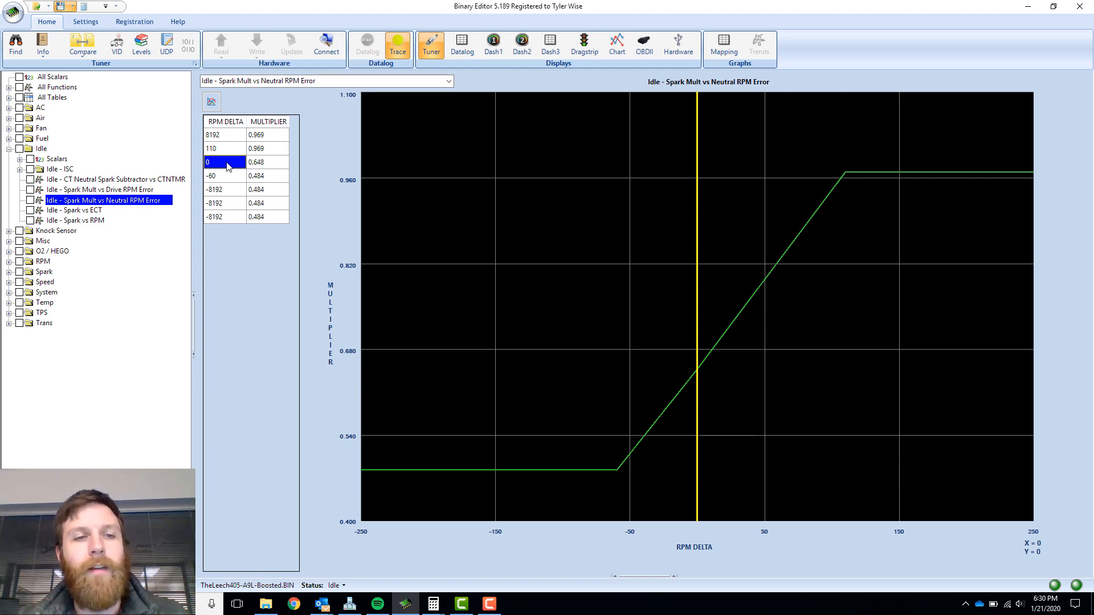
click(215, 189)
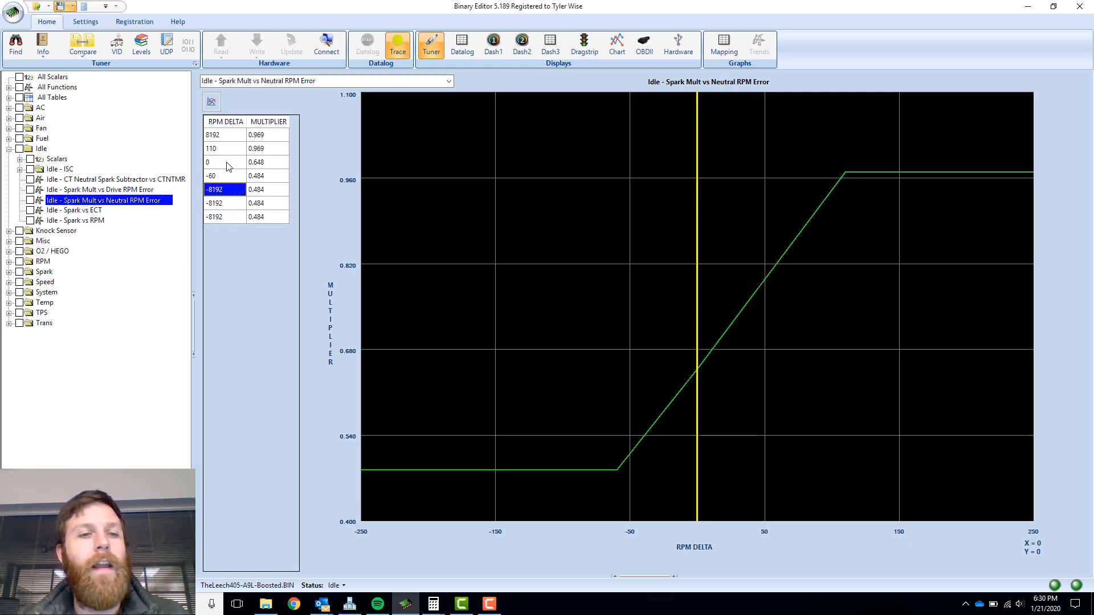
click(224, 162)
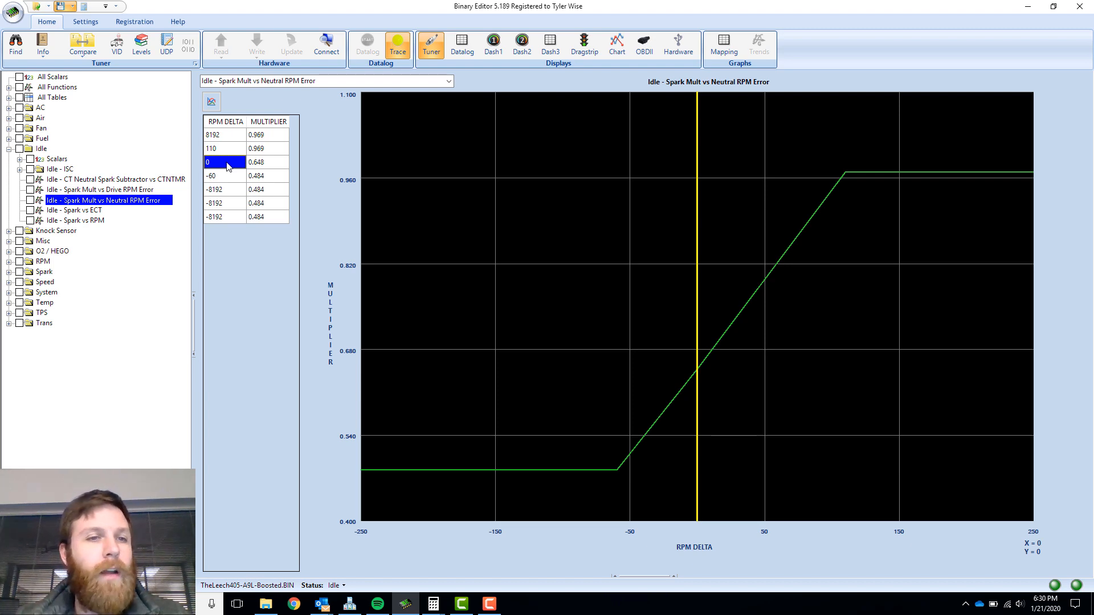
click(212, 148)
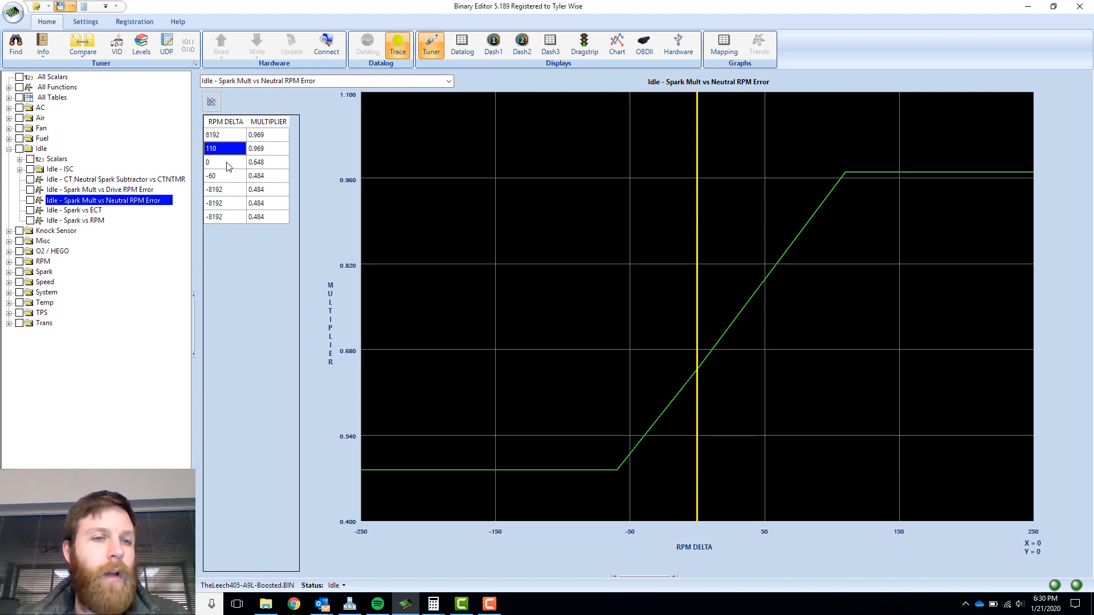
click(267, 148)
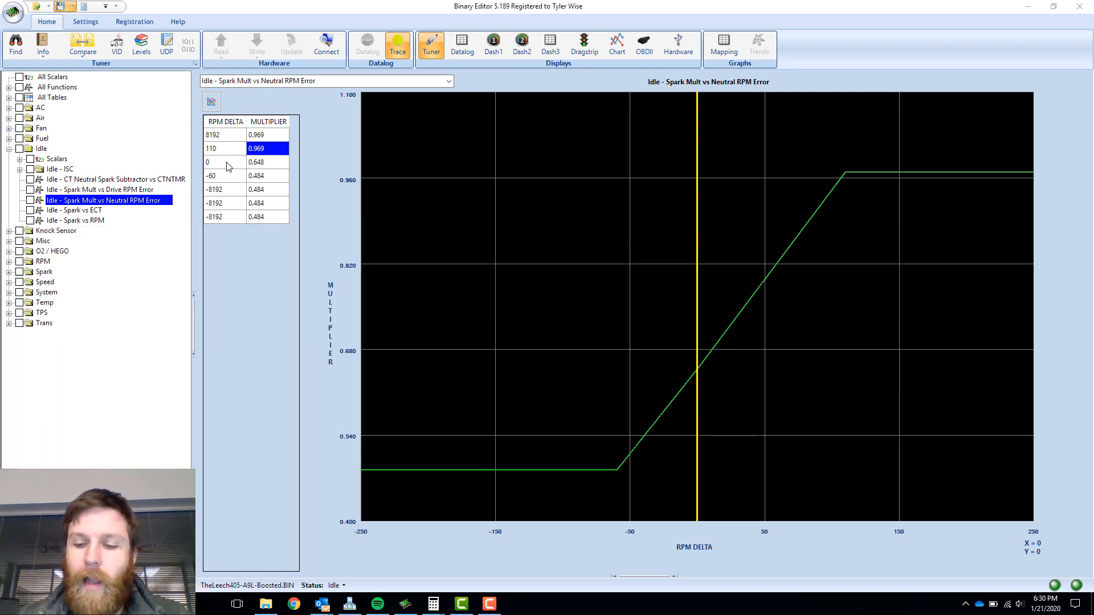
click(432, 604)
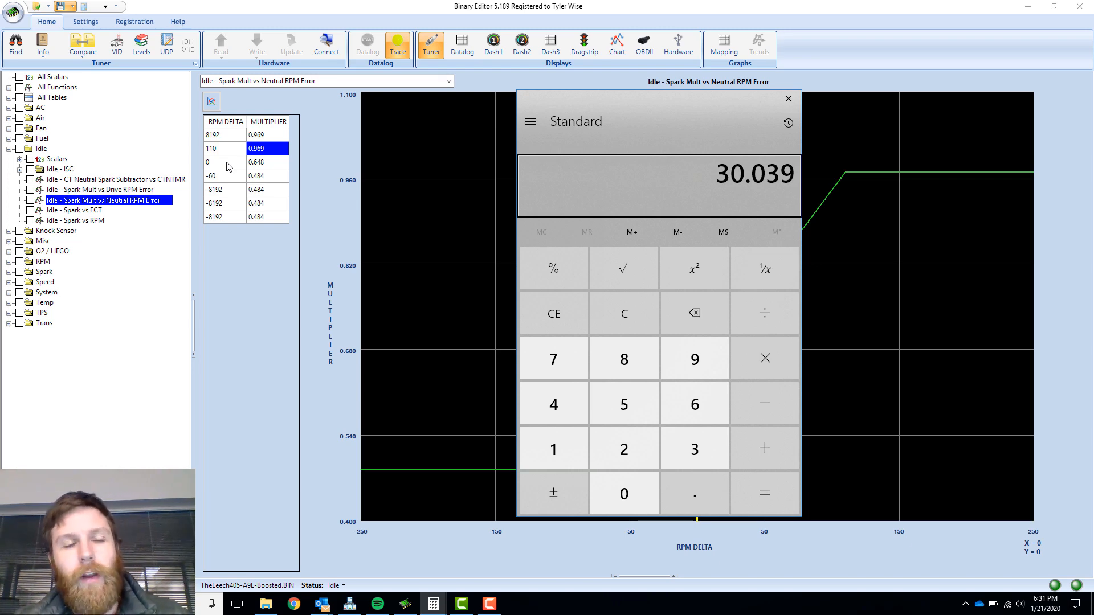
mouse_move(227, 180)
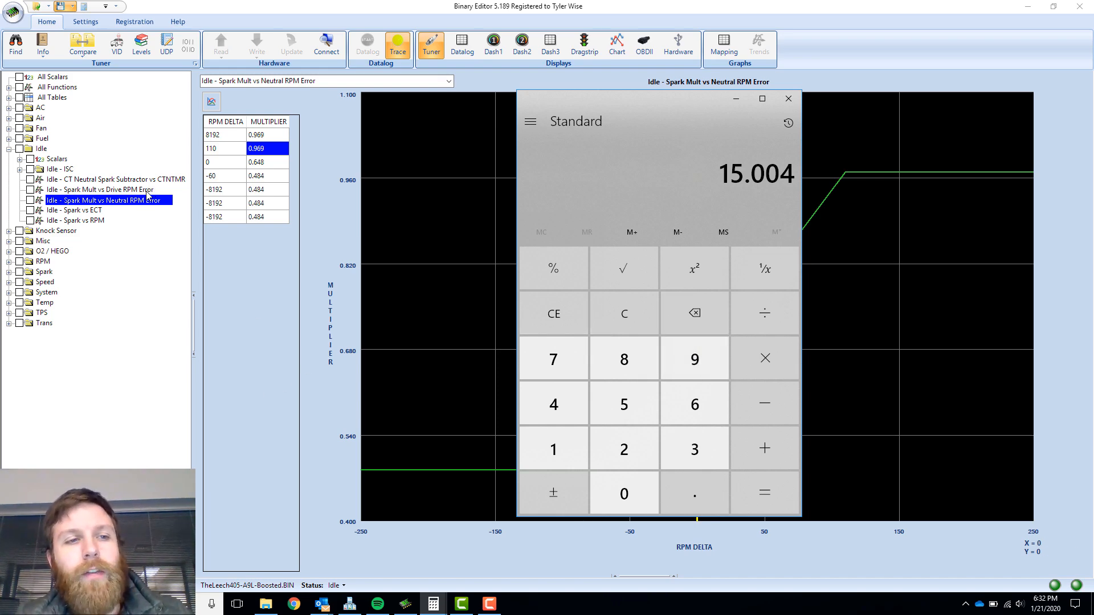
mouse_move(142, 209)
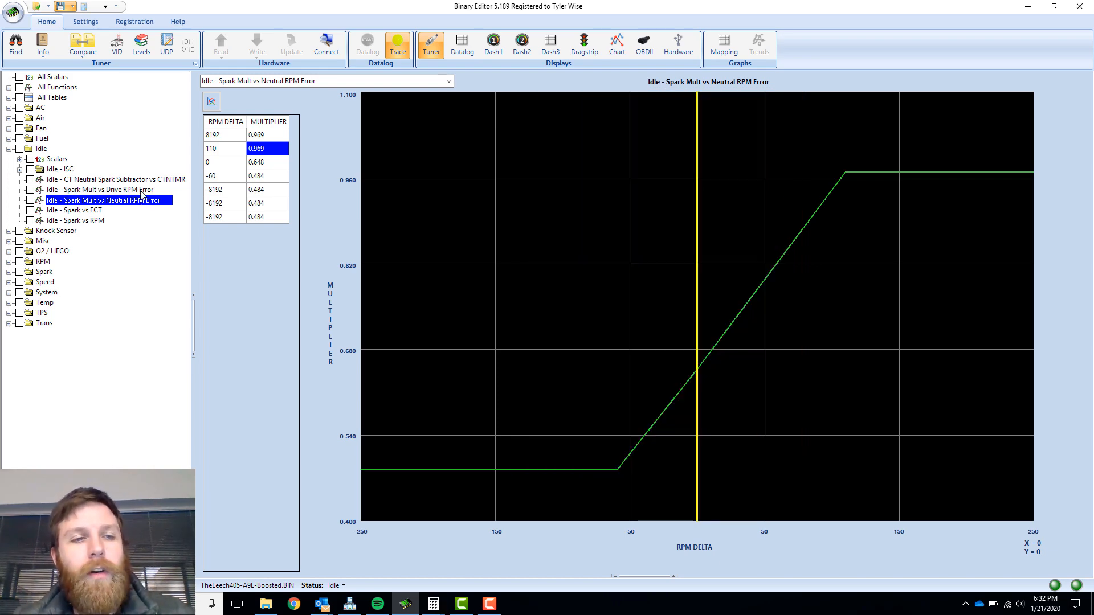
Step: View the Spark Mult vs Drive RPM Error table, then the Idle Scalars list
click(100, 190)
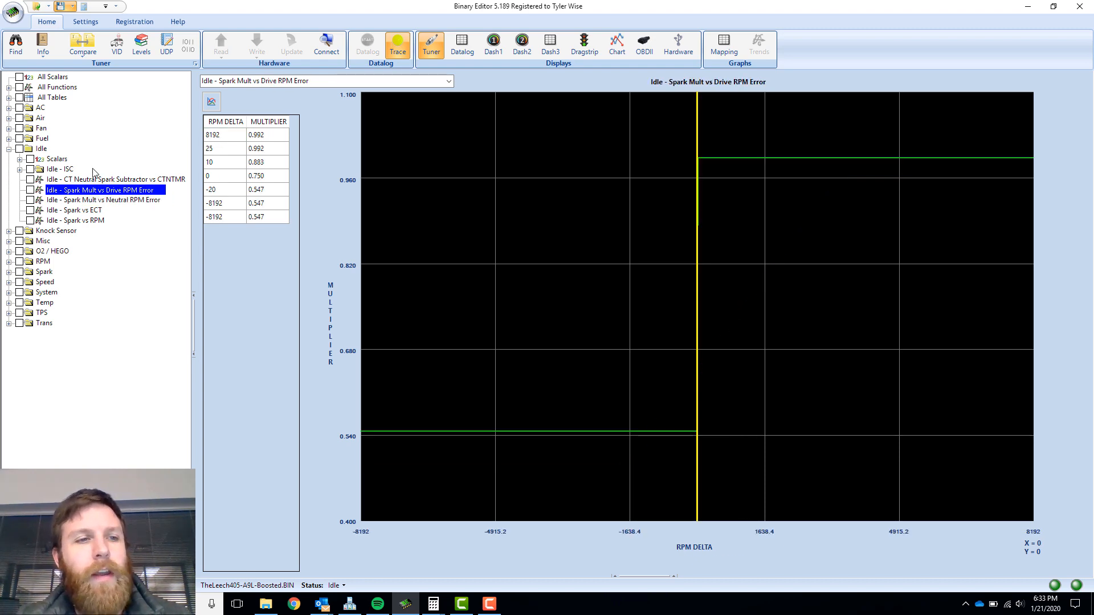
click(57, 158)
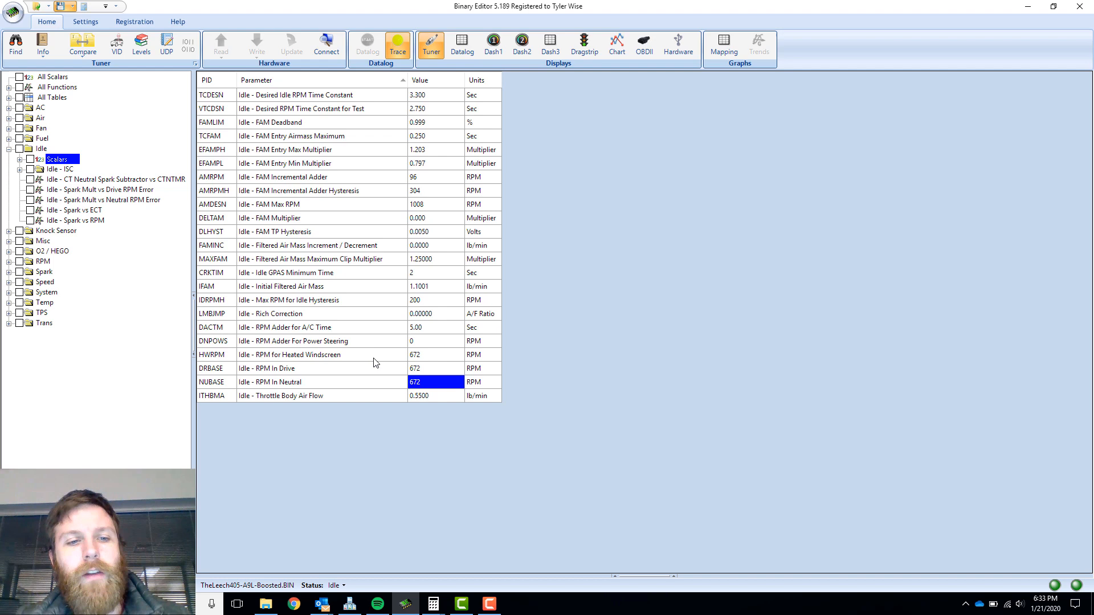
Step: Note RPM In Drive at 672, then open the Idle - Spark vs ECT table
click(431, 369)
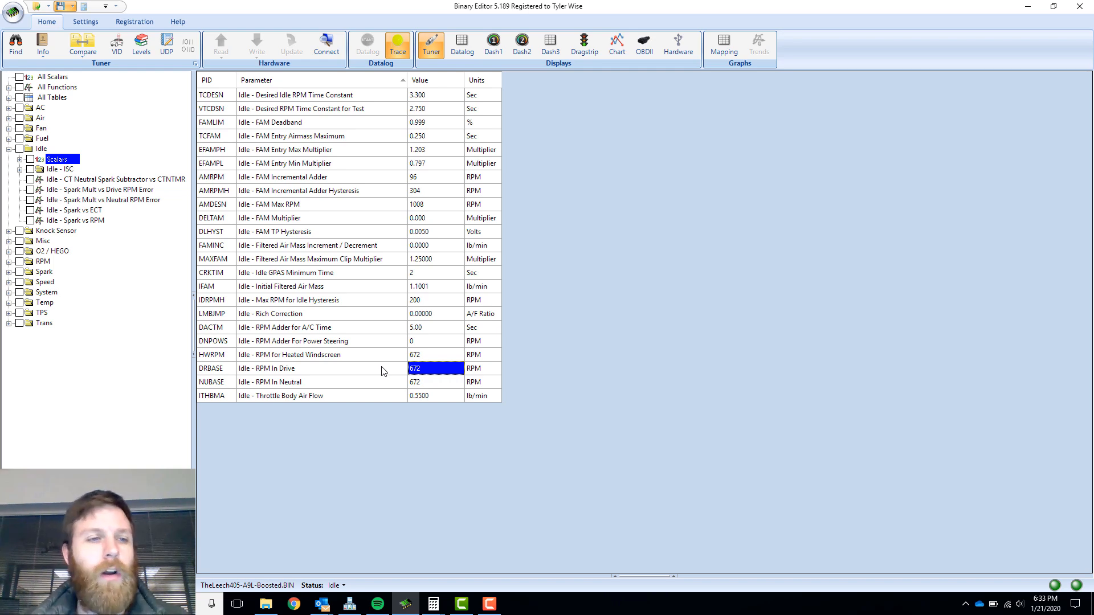
mouse_move(147, 205)
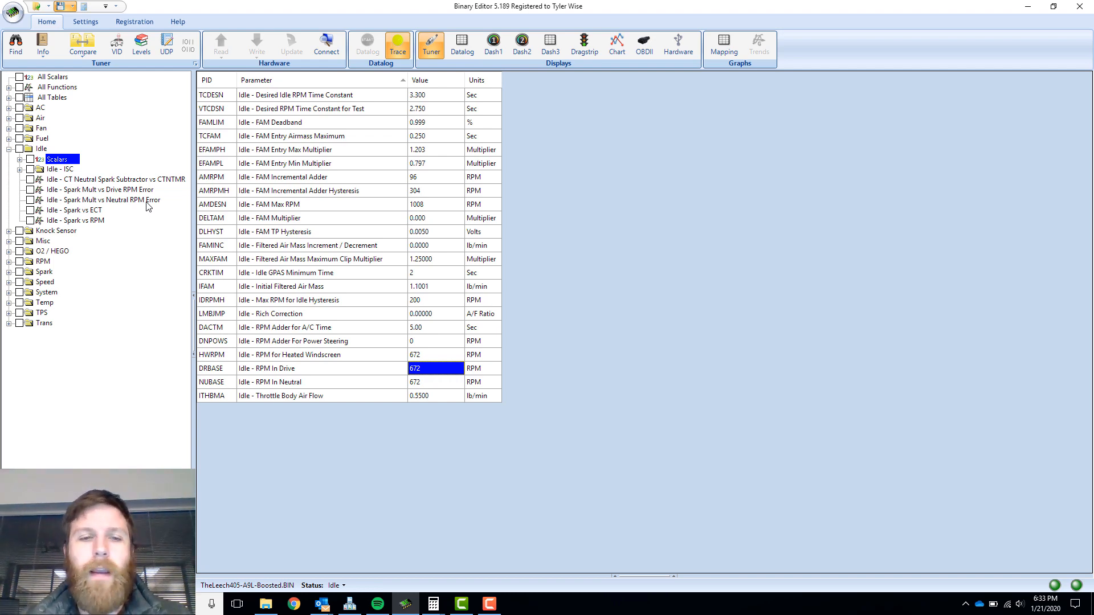
mouse_move(95, 227)
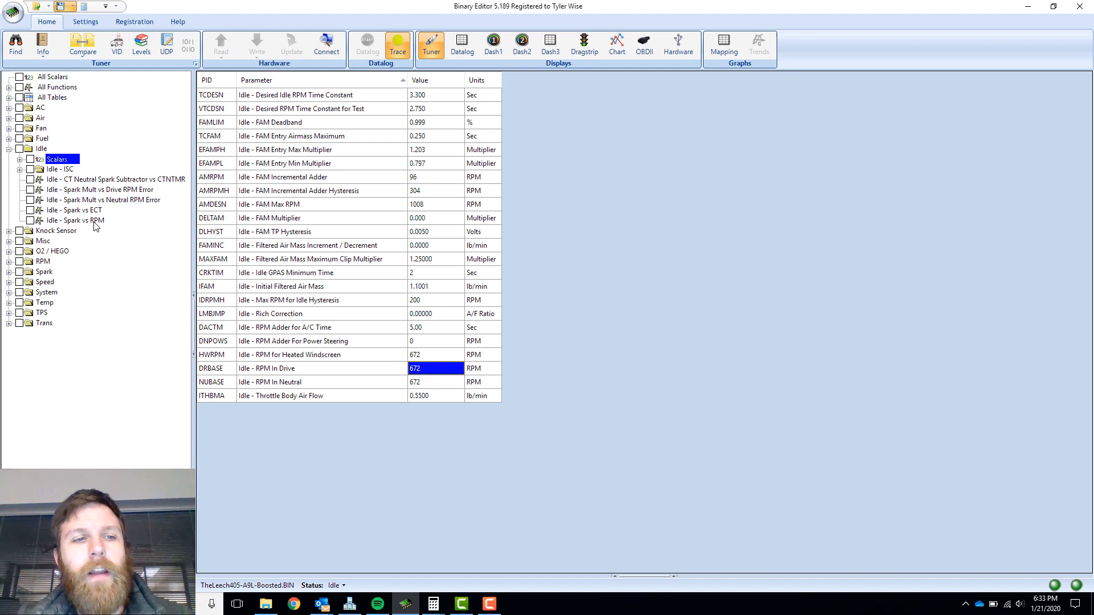
click(74, 220)
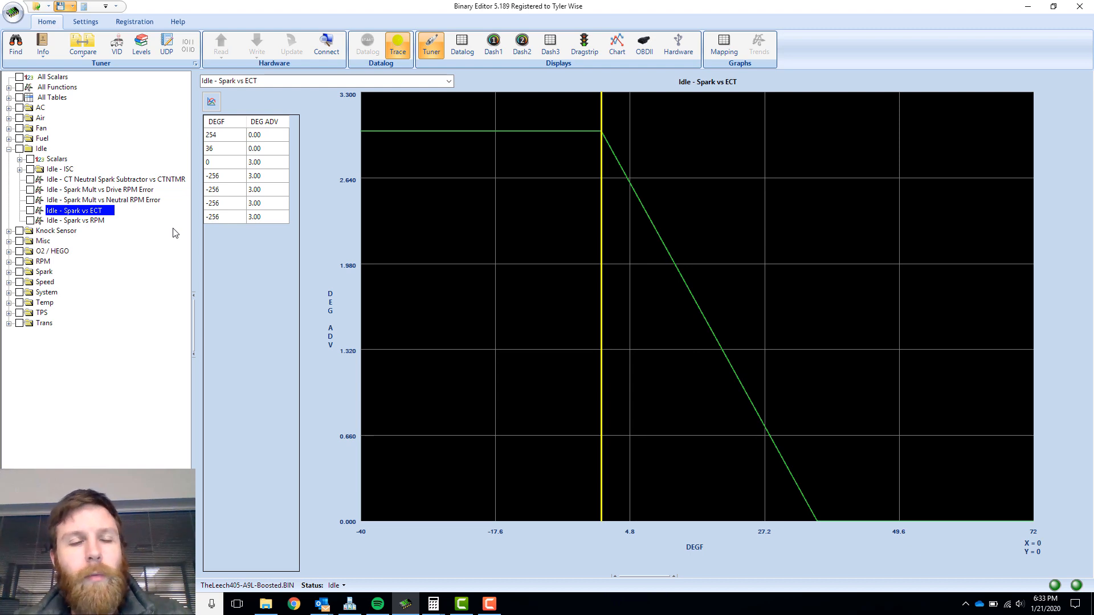
click(216, 148)
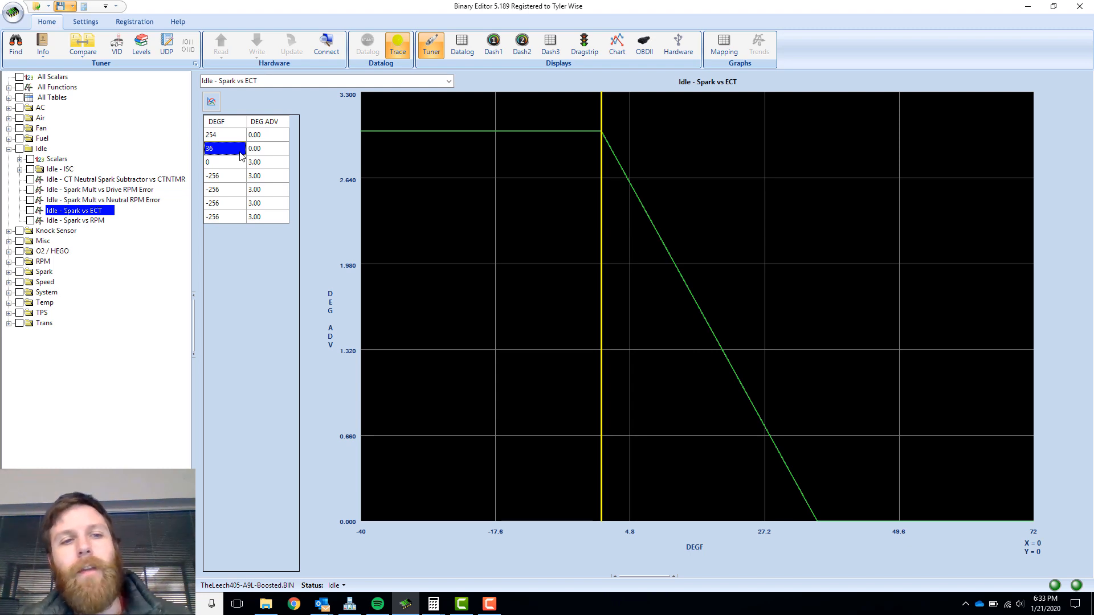
mouse_move(260, 159)
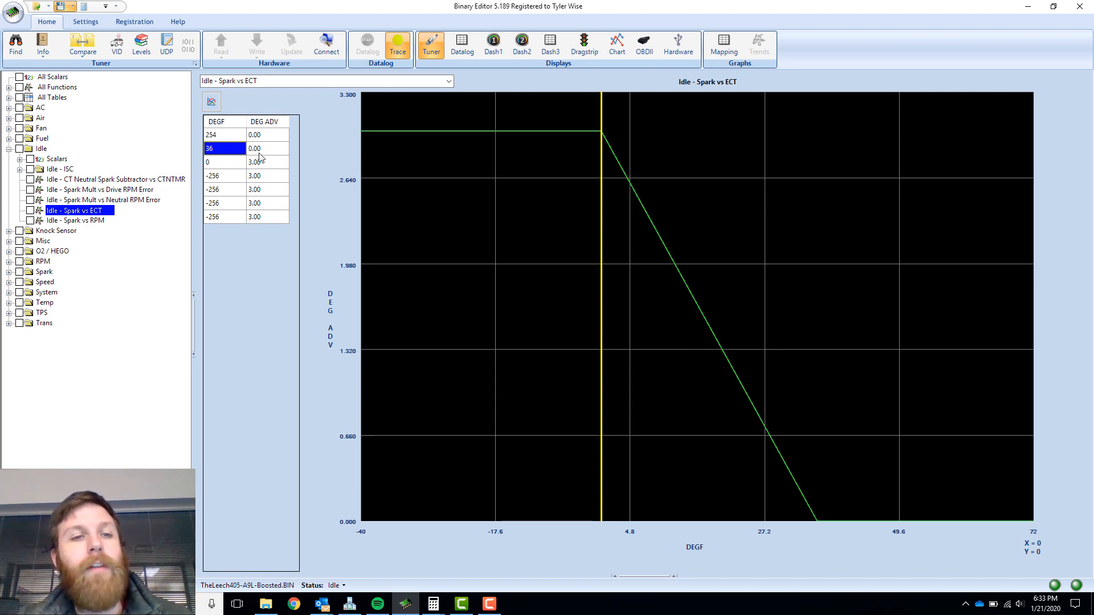
click(223, 162)
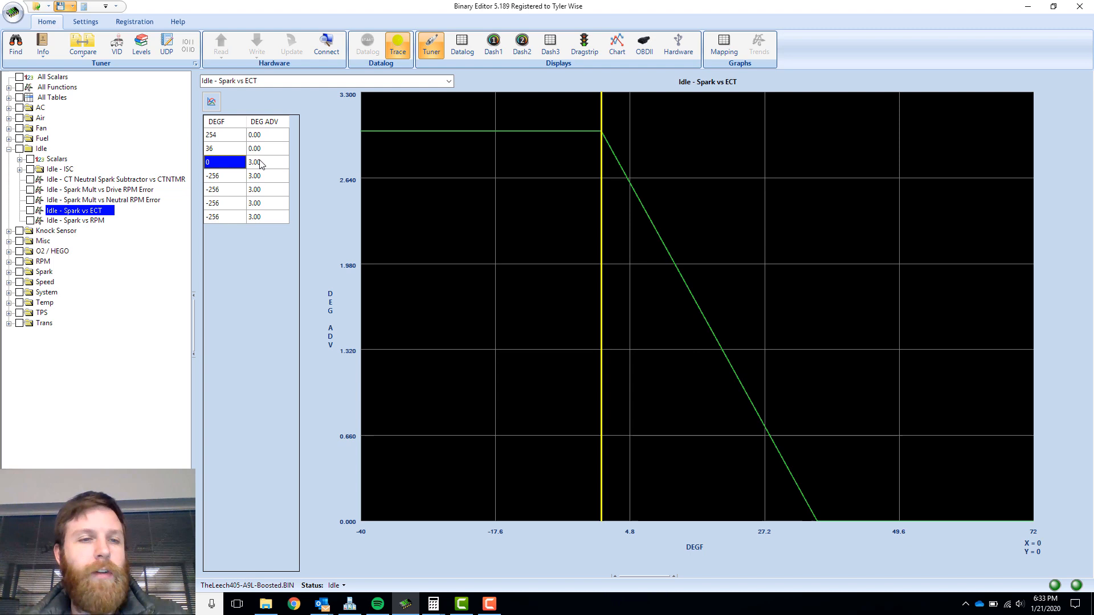
click(267, 161)
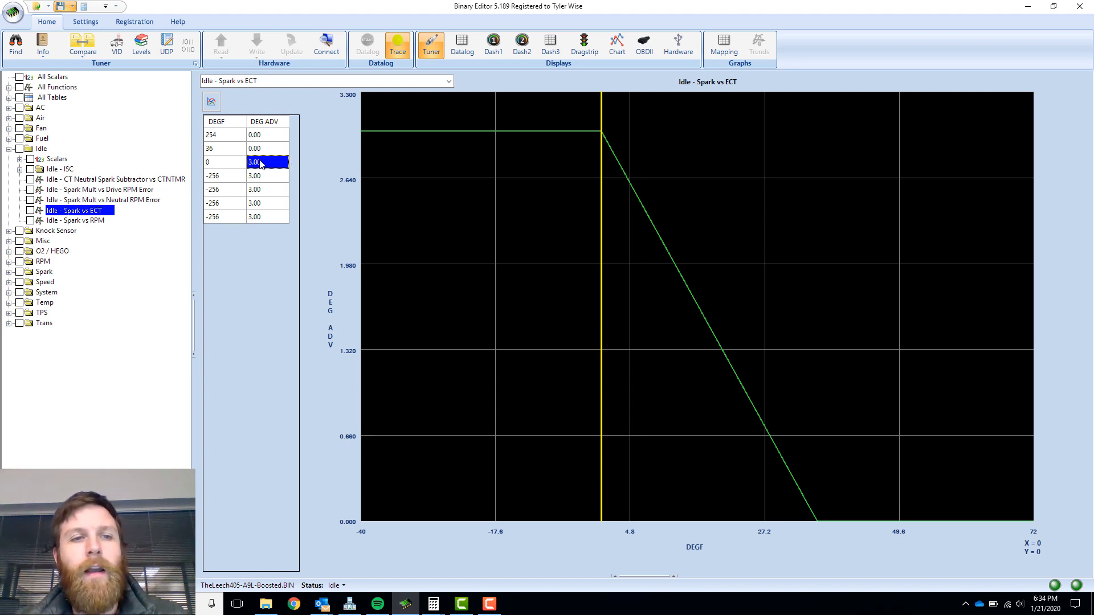
click(268, 148)
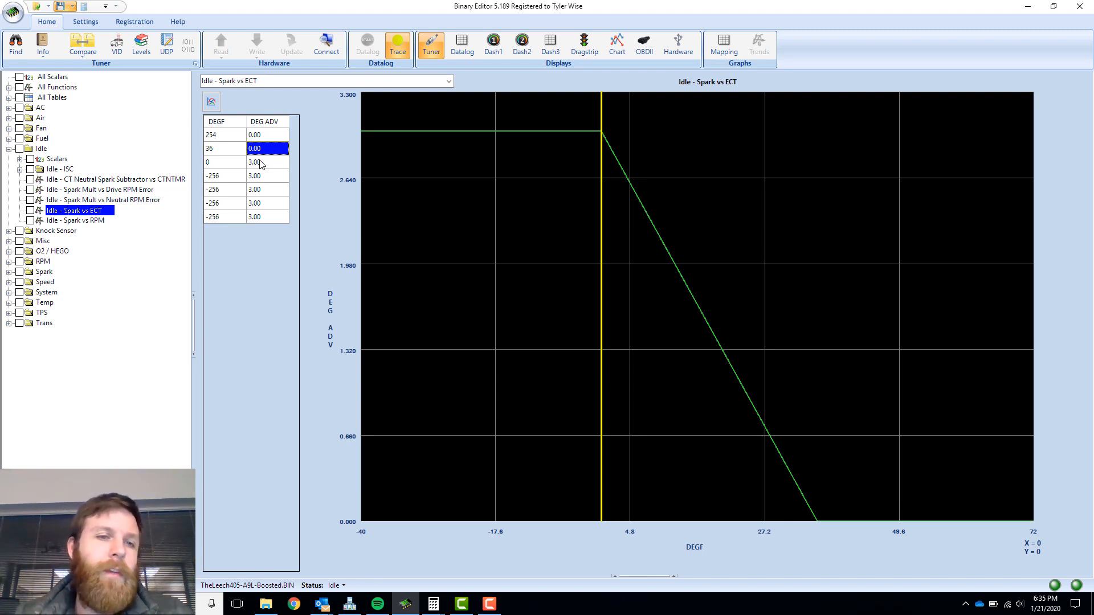
click(267, 162)
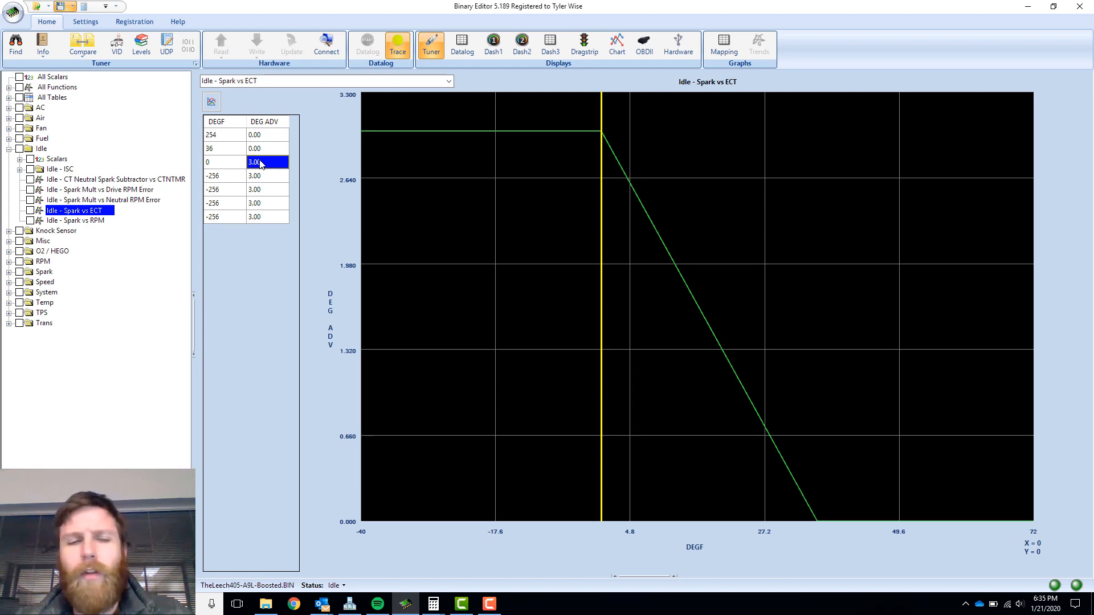